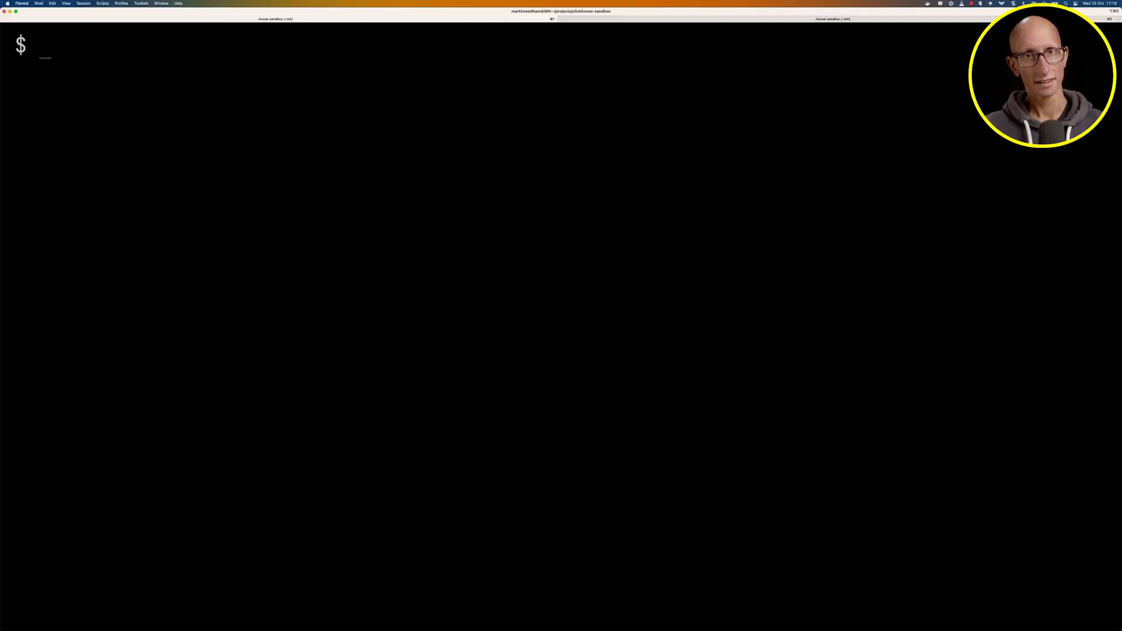
Preview the sample PyPI JSON from storage.googleapis.com with curl and scroll through the output
type("curl -s \"https://storage.googleapis.com/\"\\")
type("jq -C . |")
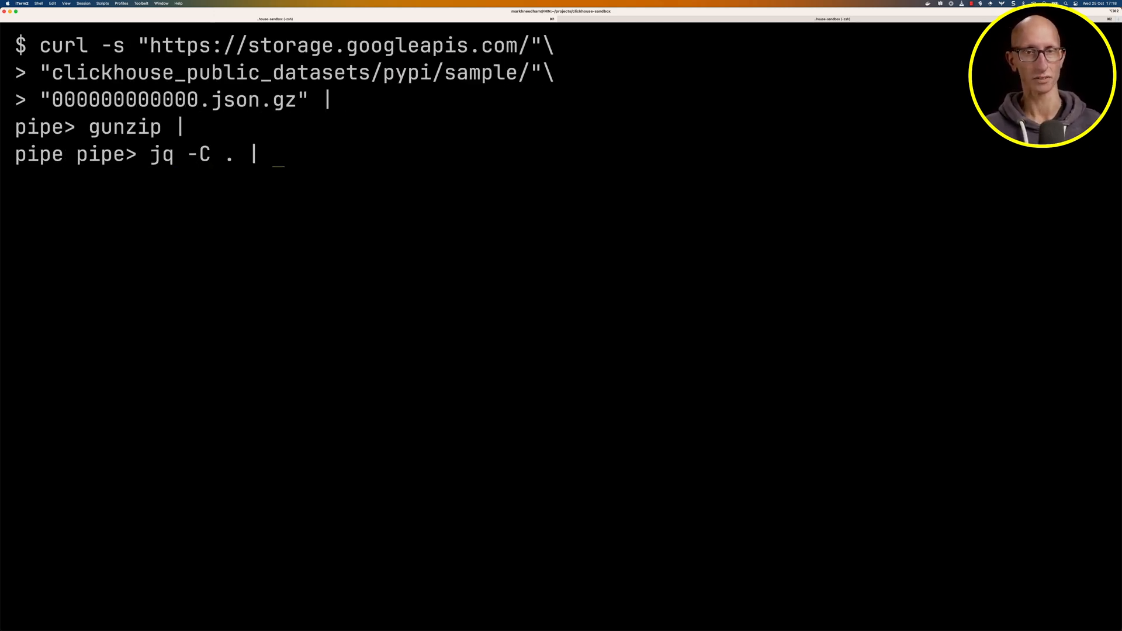
key("Return")
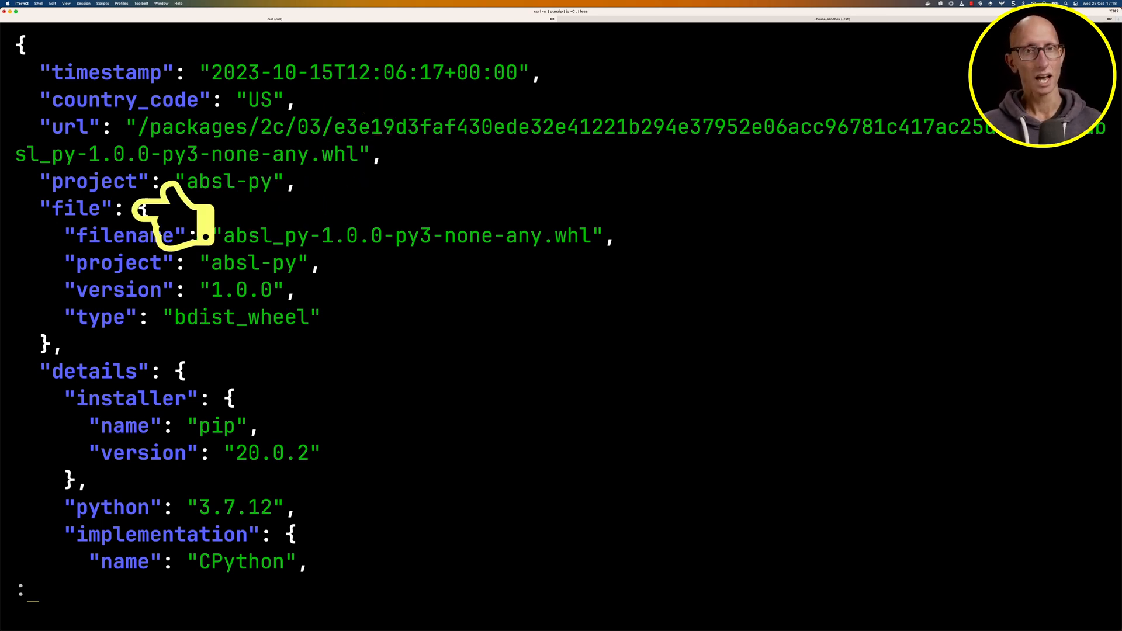
scroll("down", 3)
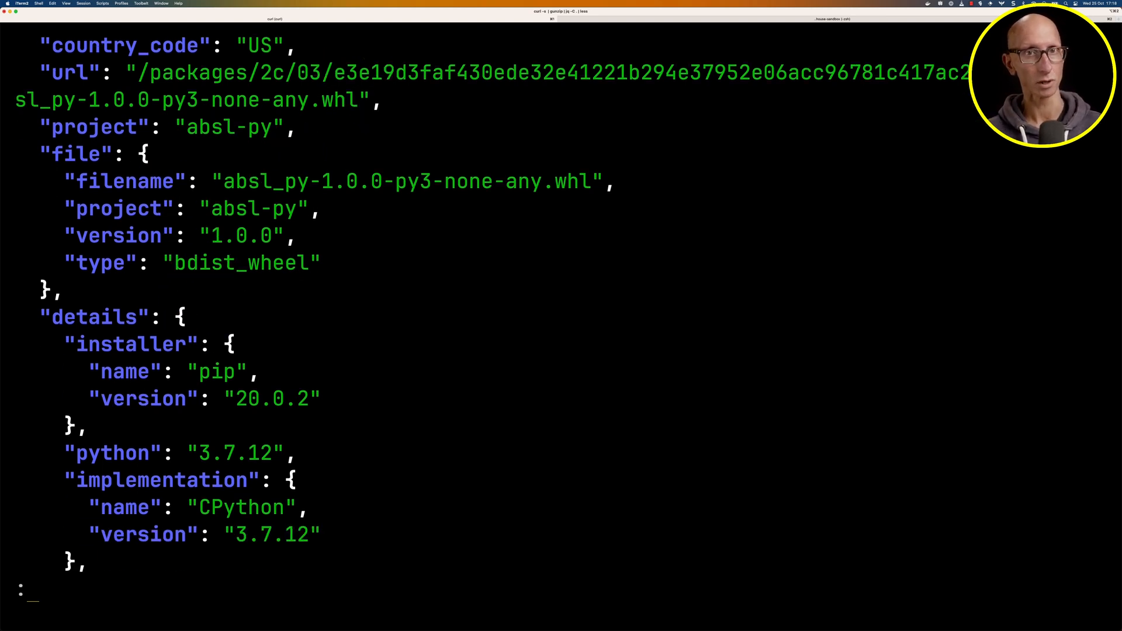
scroll("down", 3)
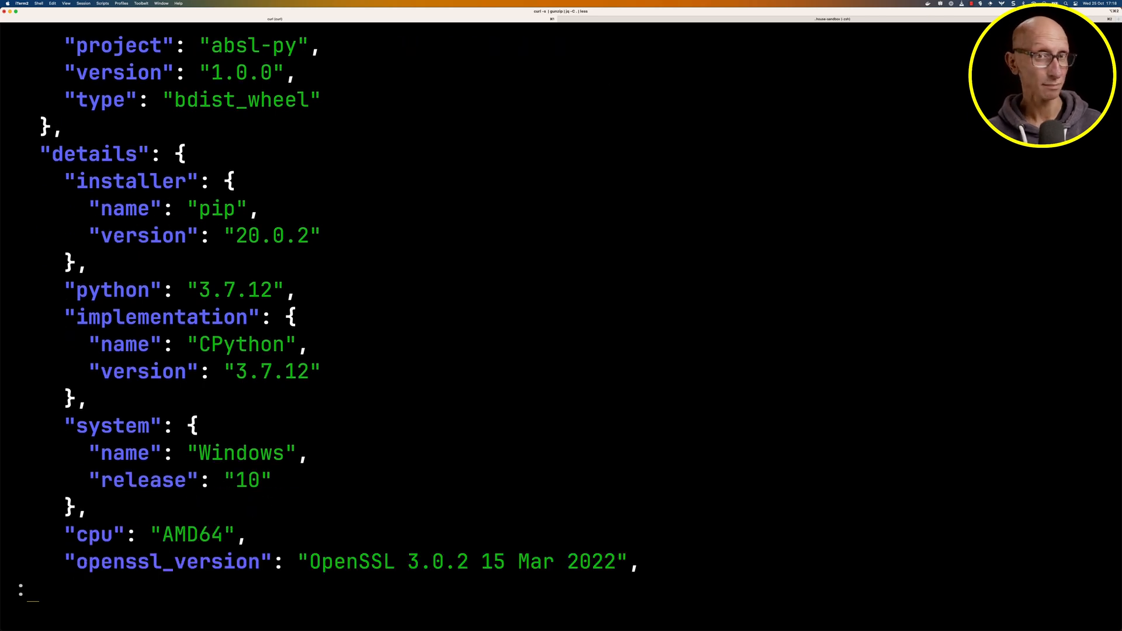
scroll("down", 3)
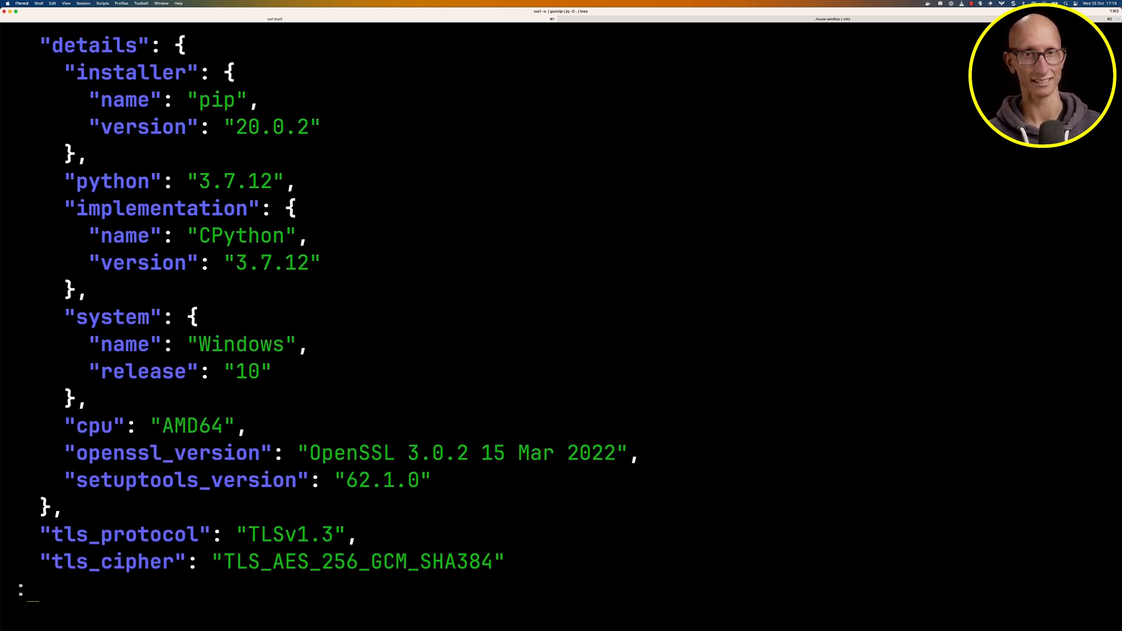
scroll("down", 3)
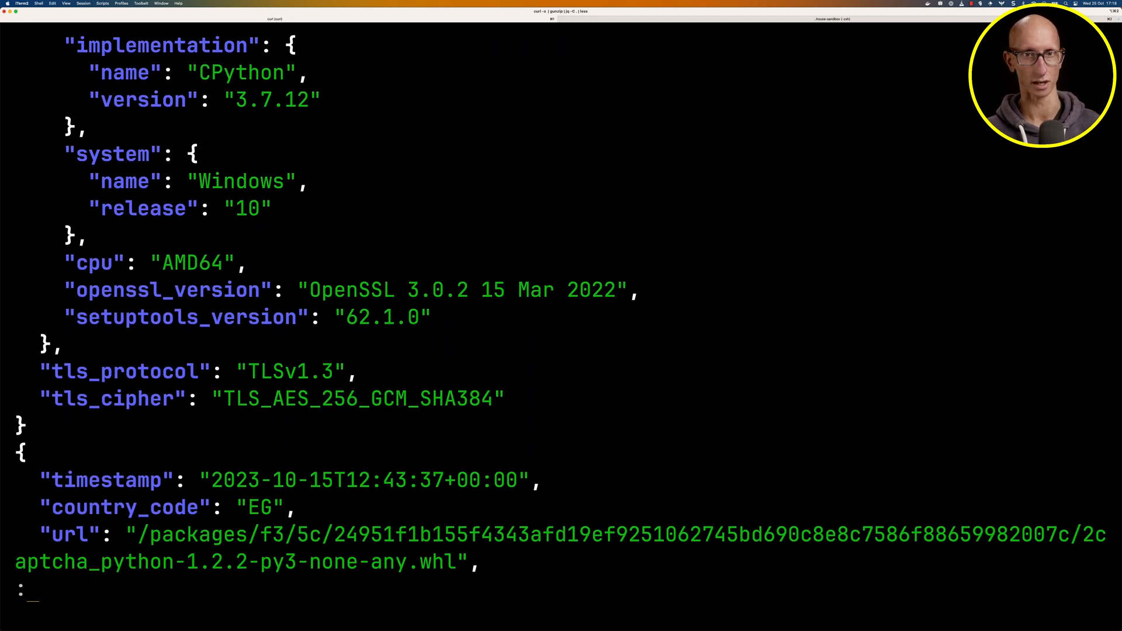
scroll("down", 3)
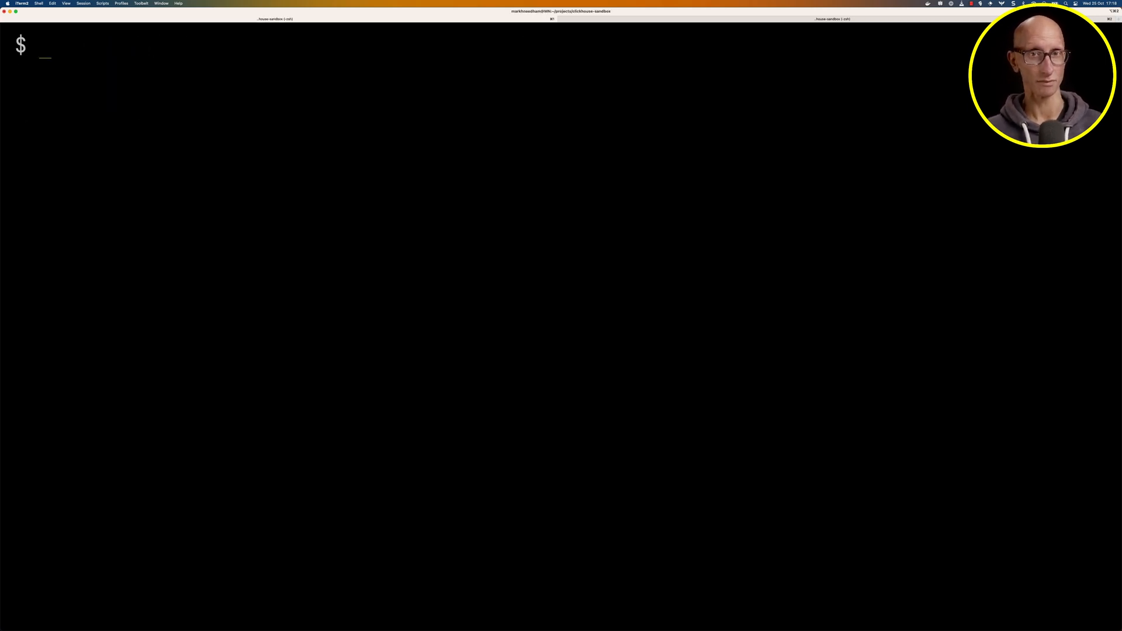
In a clickhouse-server 23.8.4.69-alpine Docker container, set param_url to the py00000000000.json.gz file and describe its schema
type("docker run -it \\")
type("clickhouse/click")
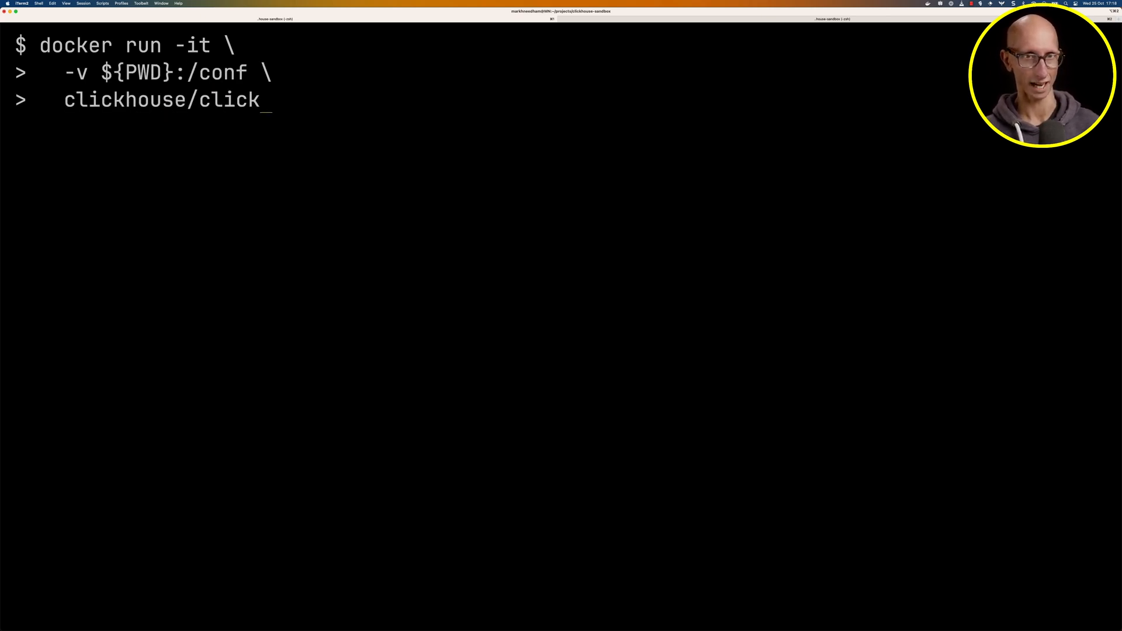
type("house-server:23.8.4.69-alpi")
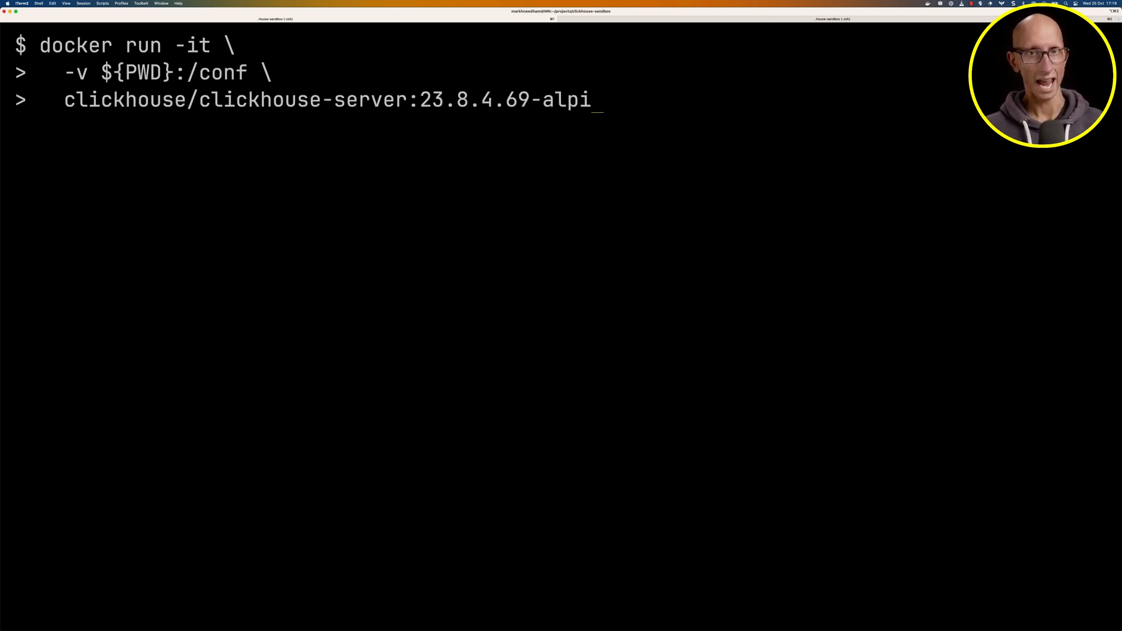
type("ne \\")
type("clickhouse-local \\")
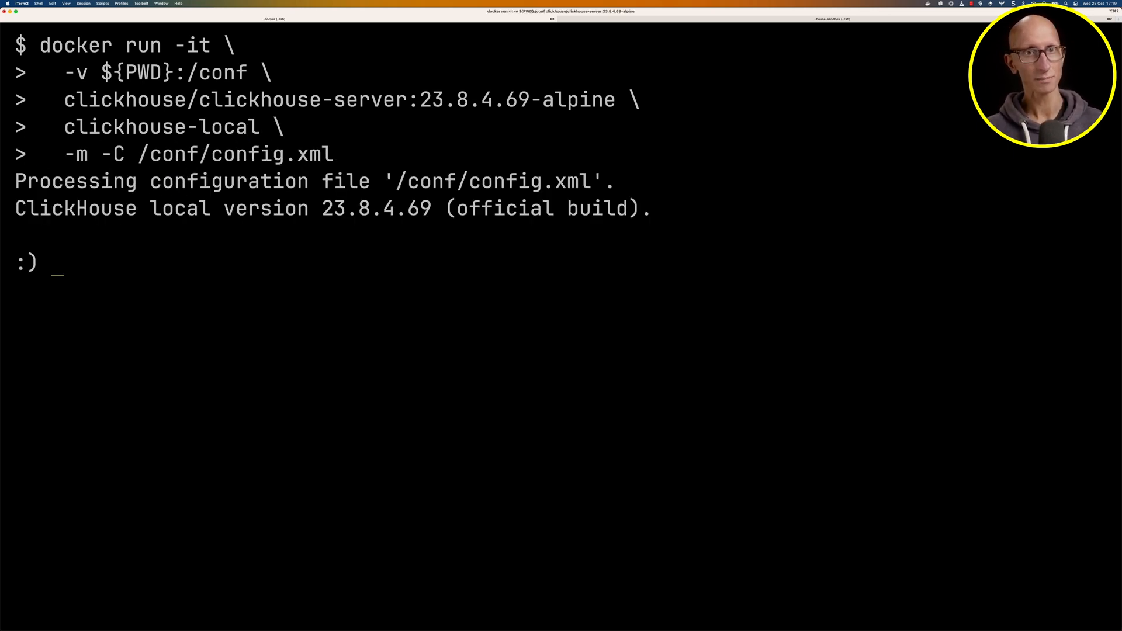
type("SET param_url='https:")
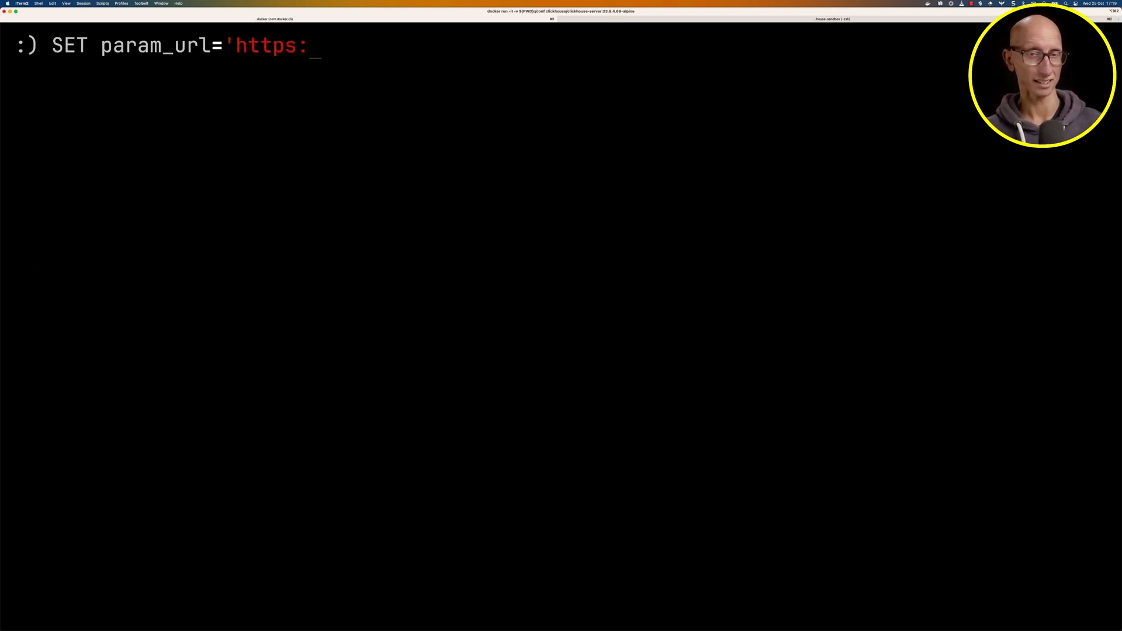
type("//storage.googleapis.com/clickhouse_publi")
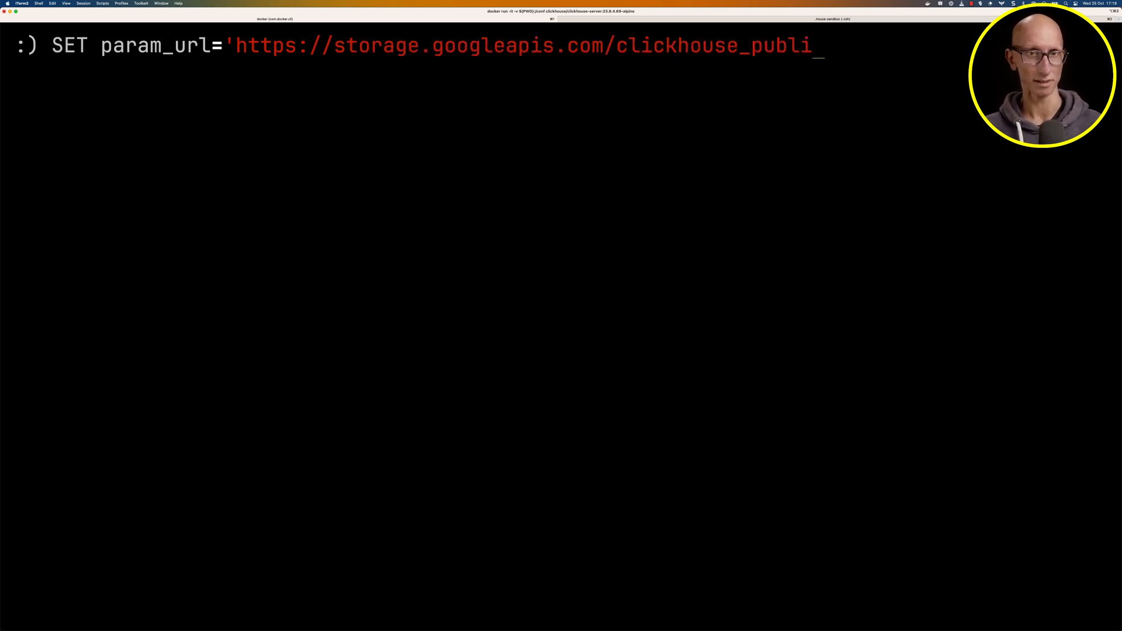
type("c_datasets/py00000000000.json.gz';")
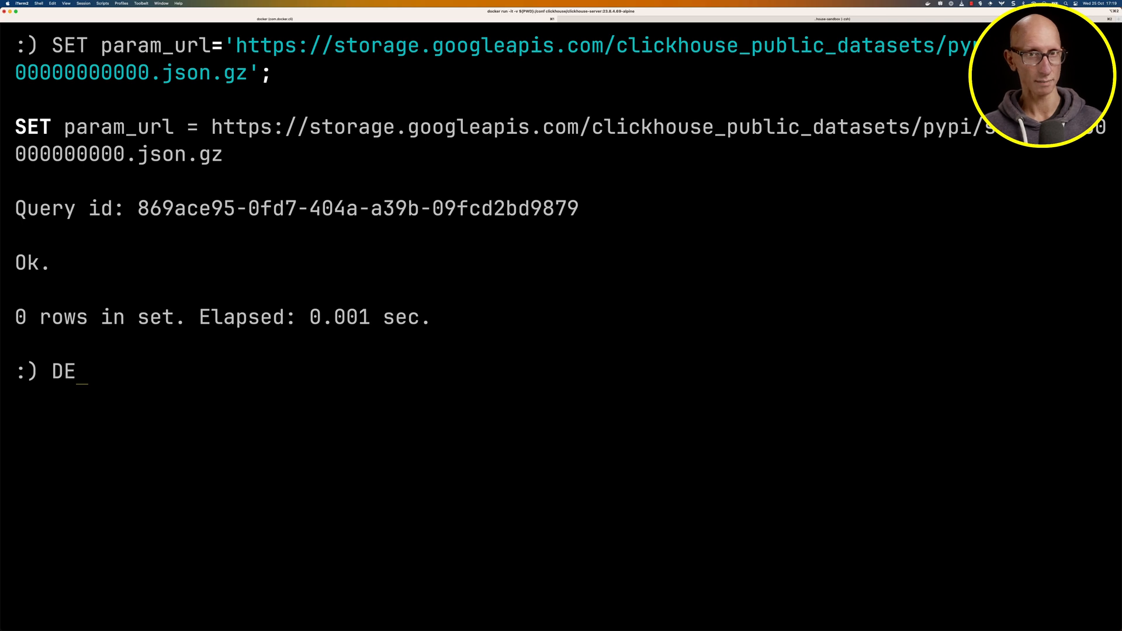
type("SCRIBE TABLE")
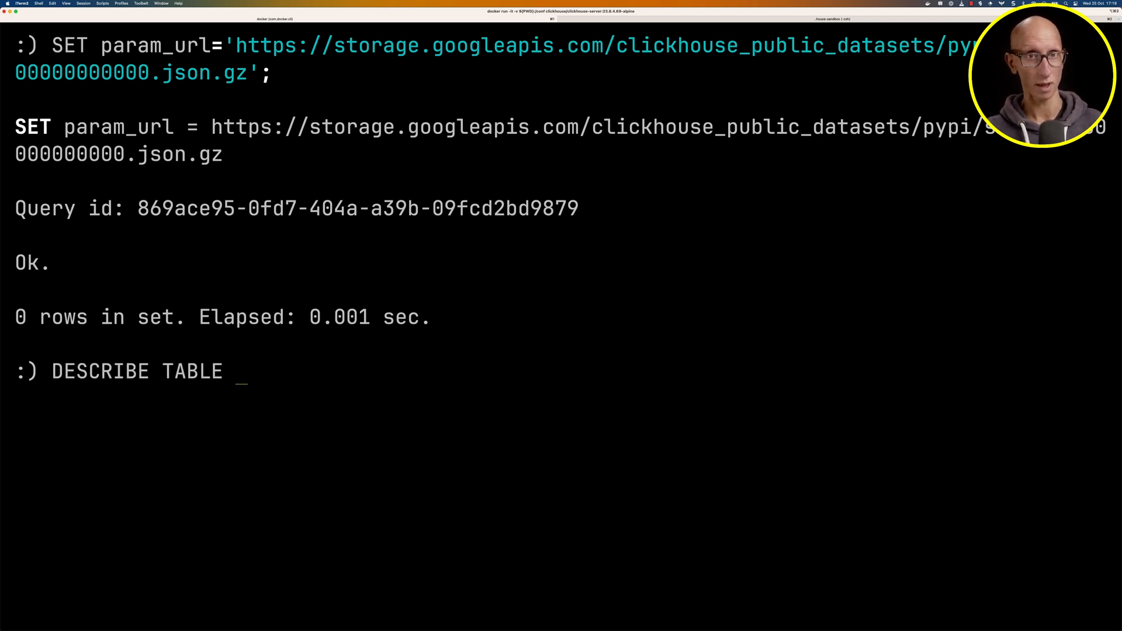
type("s3({url:String")
type("FORMAT TSV")
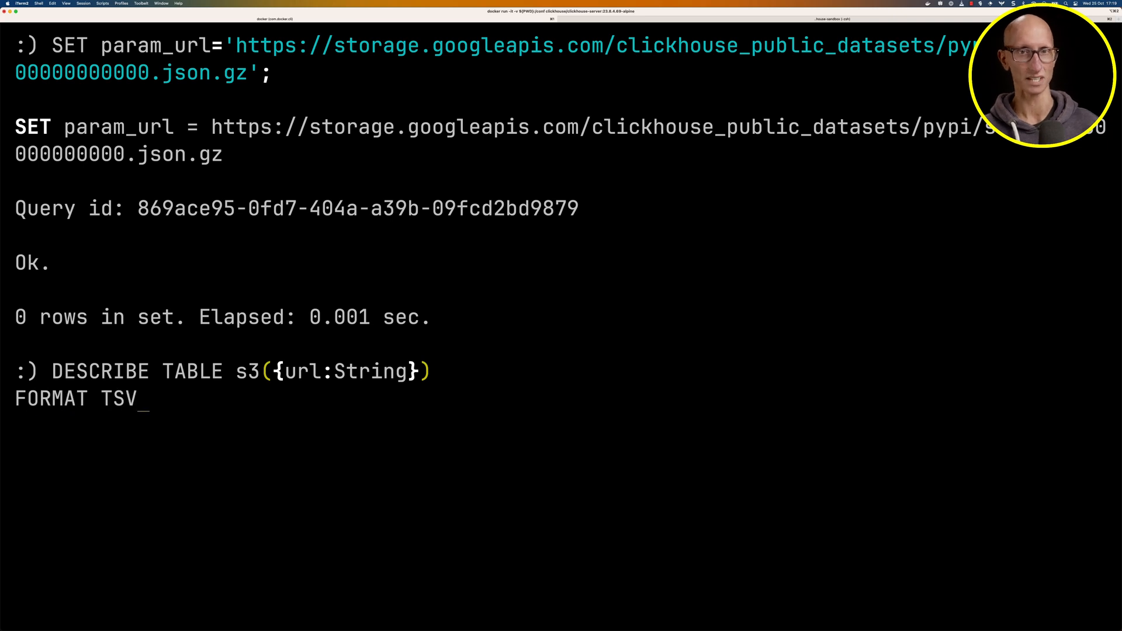
key("Return")
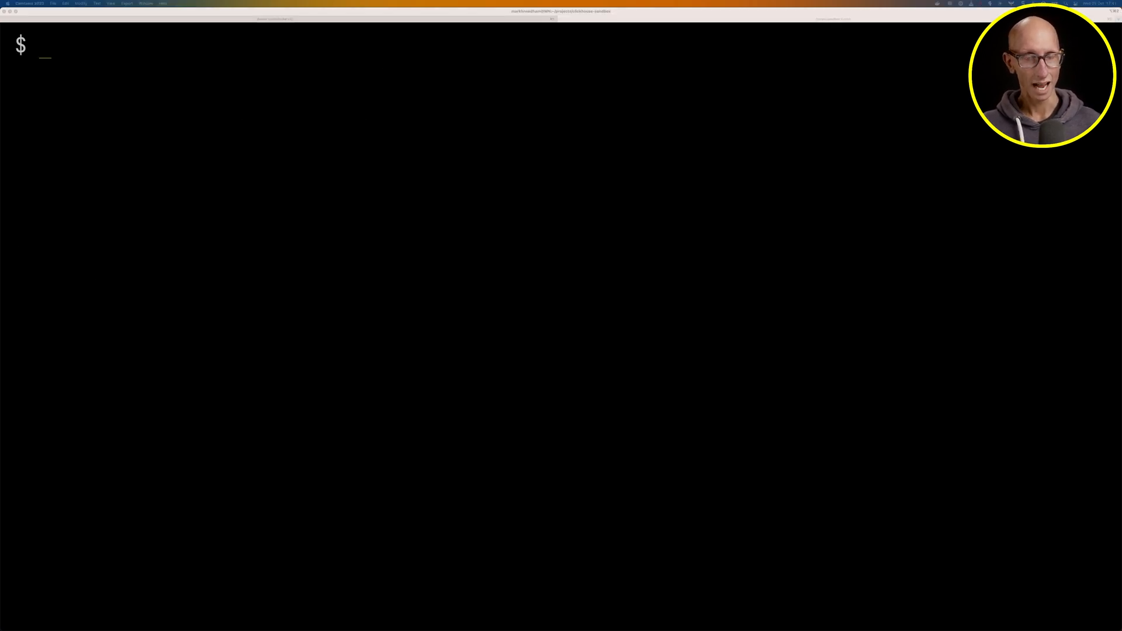
Launch a clickhouse local session
type("click")
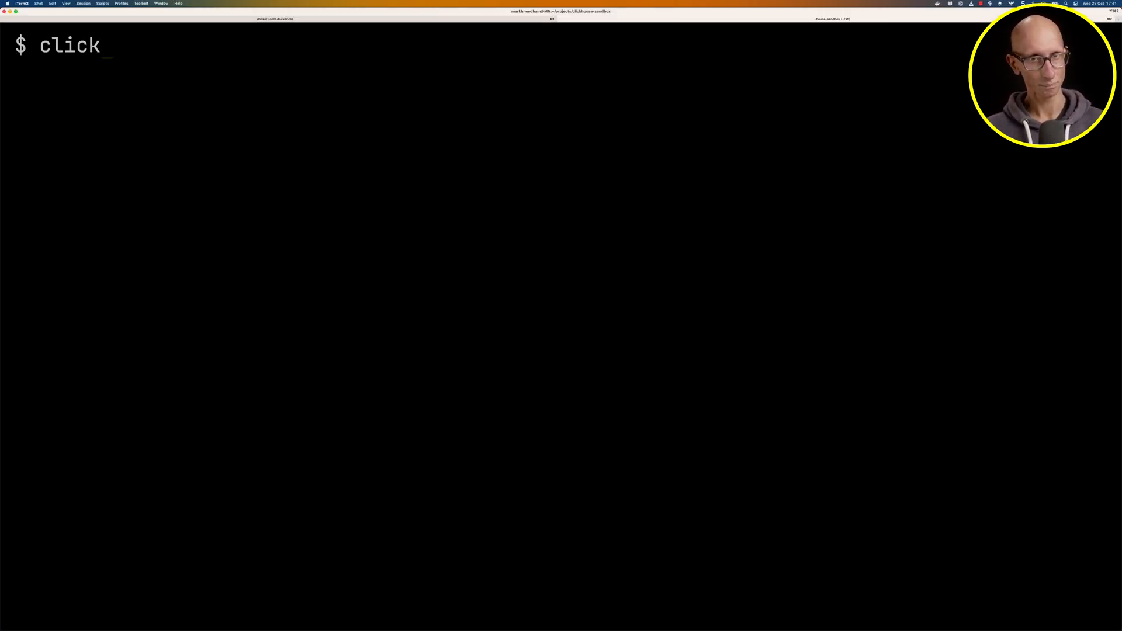
type("house local")
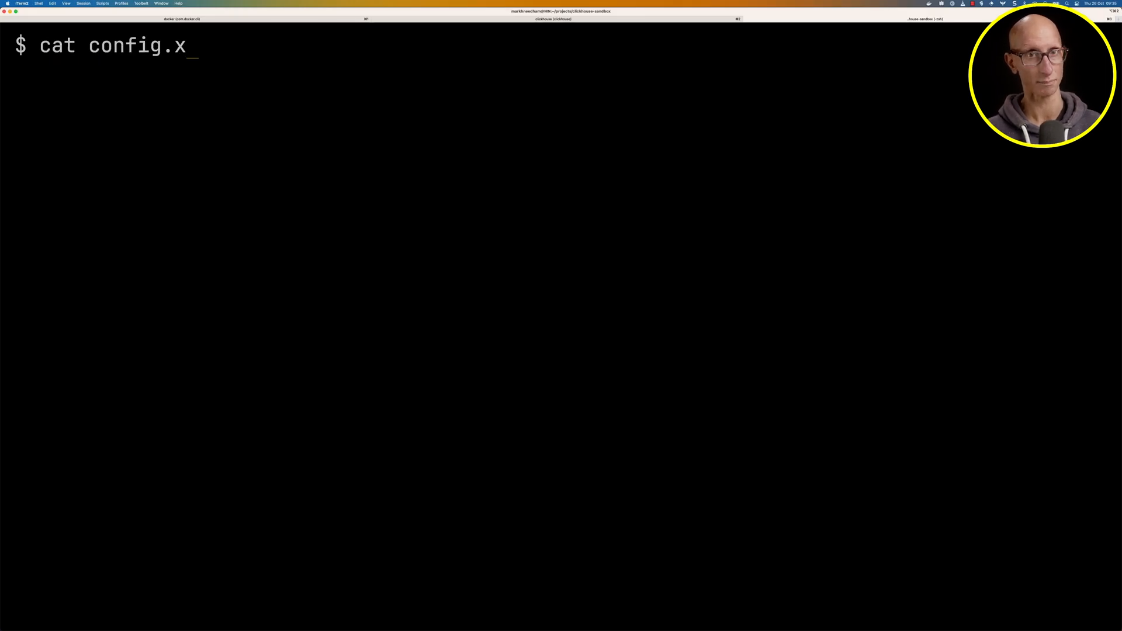
key("Return")
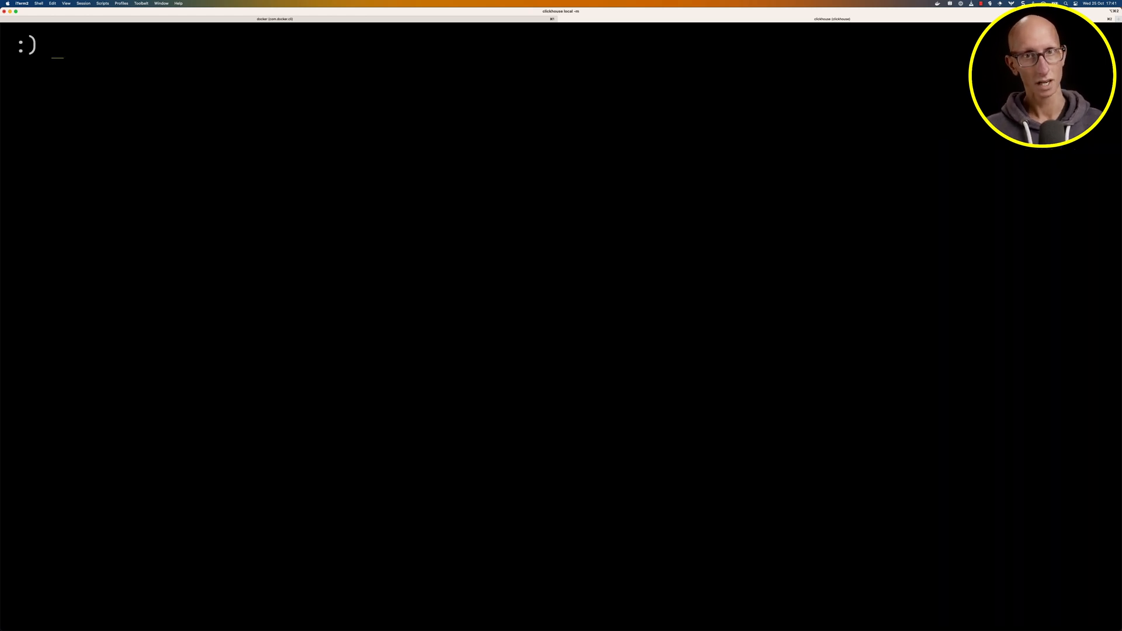
Run DESCRIBE TABLE s3({url:String}) to list the pypi file's eight Nullable-typed columns
type("DESCRIBE TABLE s3({url")
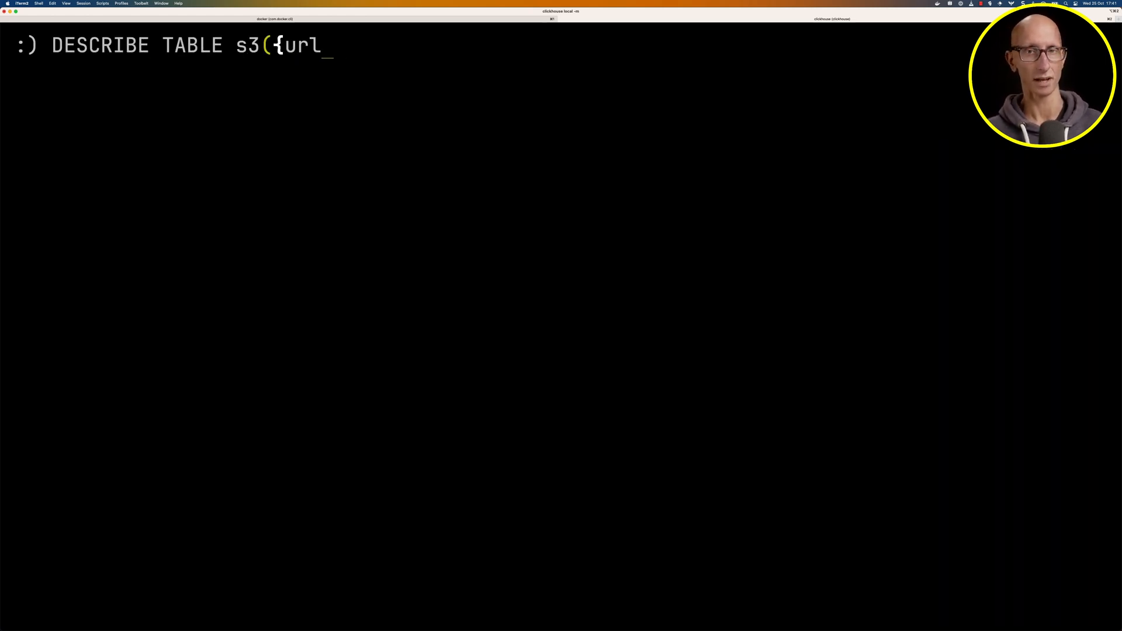
key("Return")
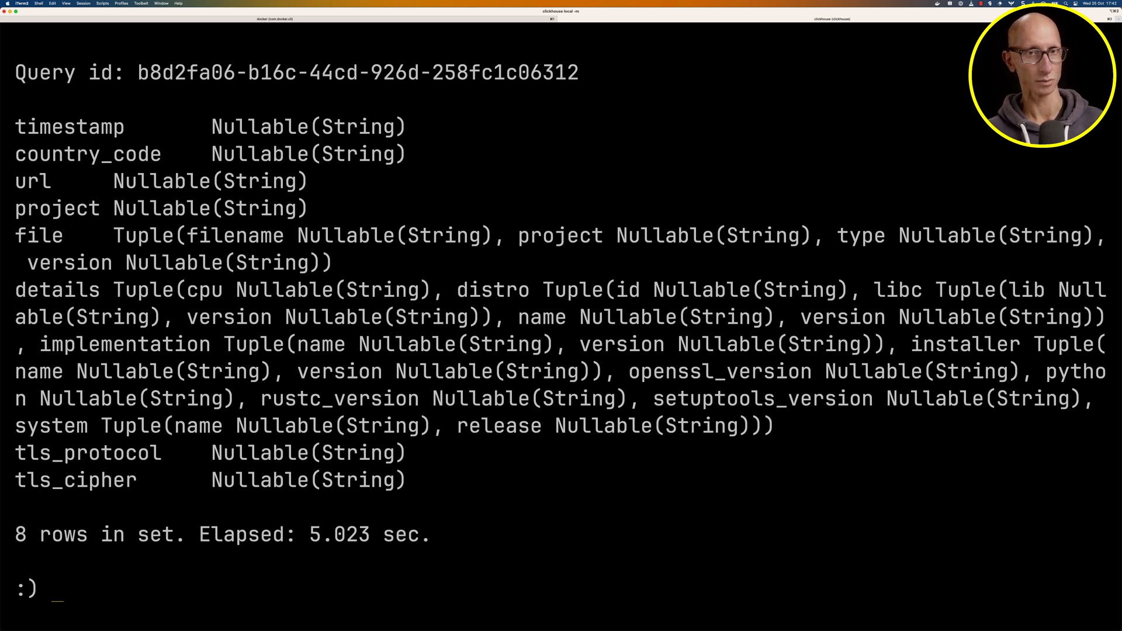
Describe the S3 file's schema with schema_inference_make_columns_nullable = 0, showing plain String columns
type("DESCRIBE (SELECT * FROM s3({url:String")
type("FORMAT TS")
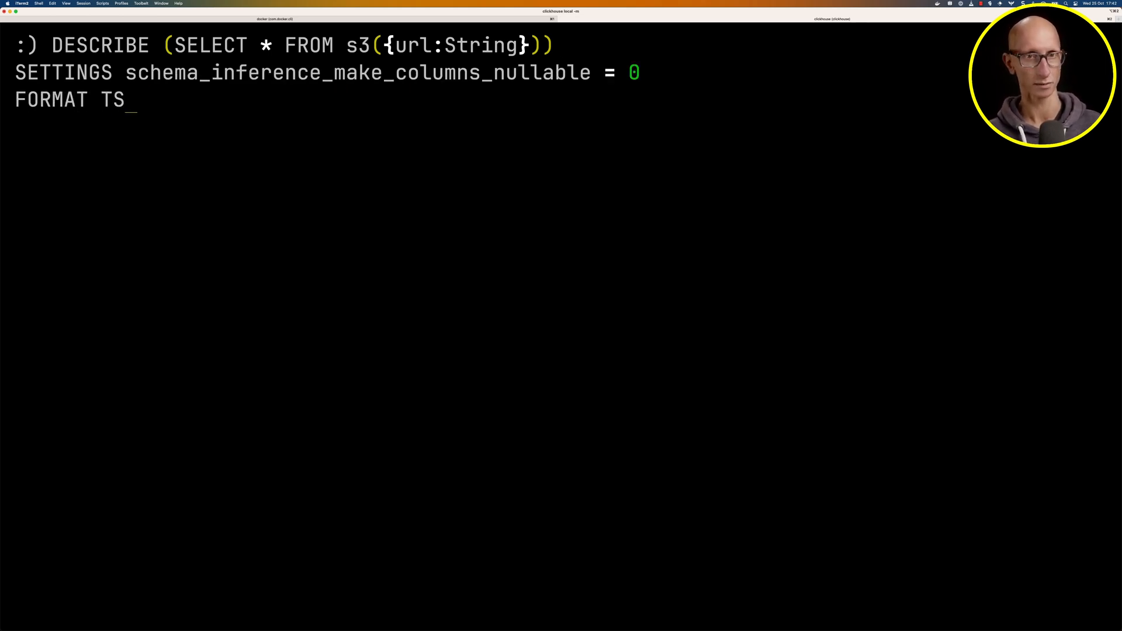
type("V;")
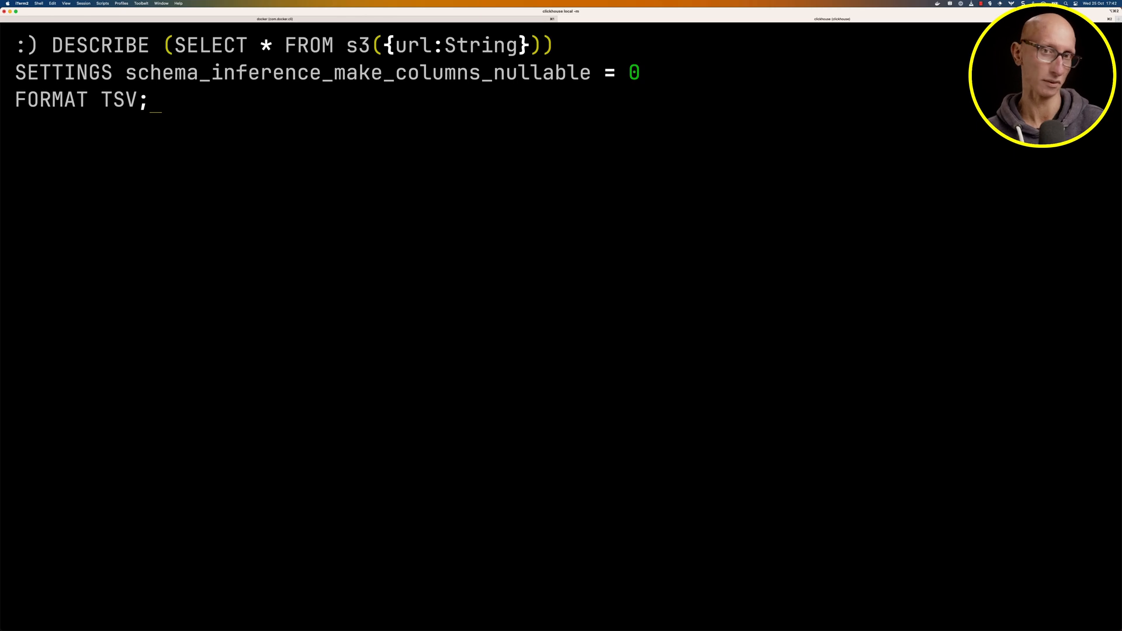
key("Return")
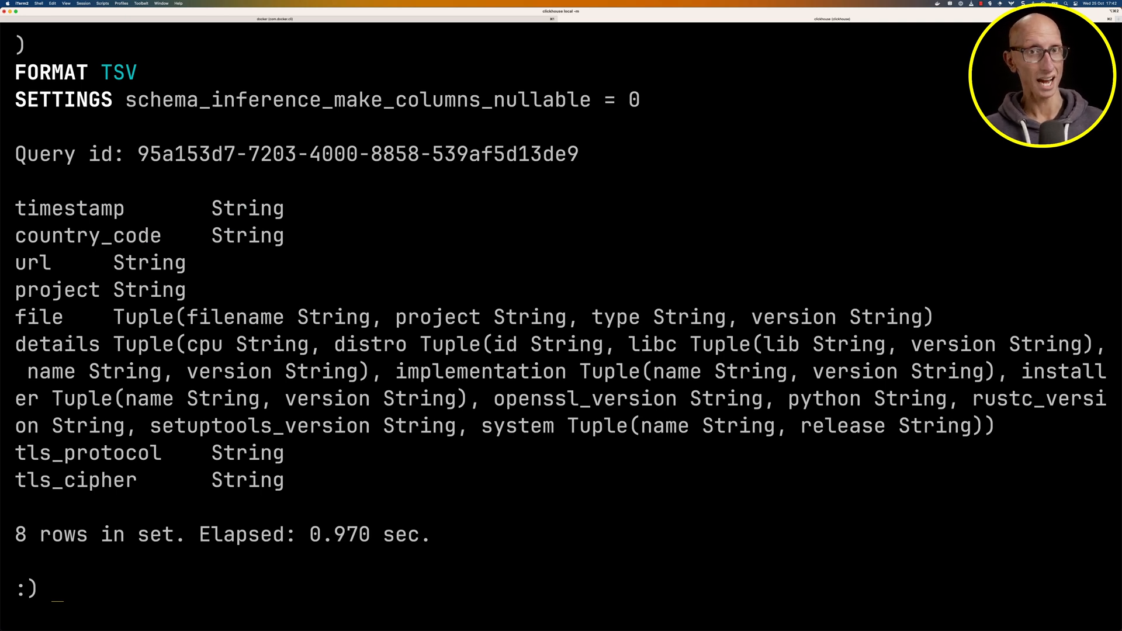
Type CREATE TABLE pypi MergeTree ORDER BY (project, timestamp) loading from s3({url:String}) with non-nullable inference
type("CREATE TABLE pypi")
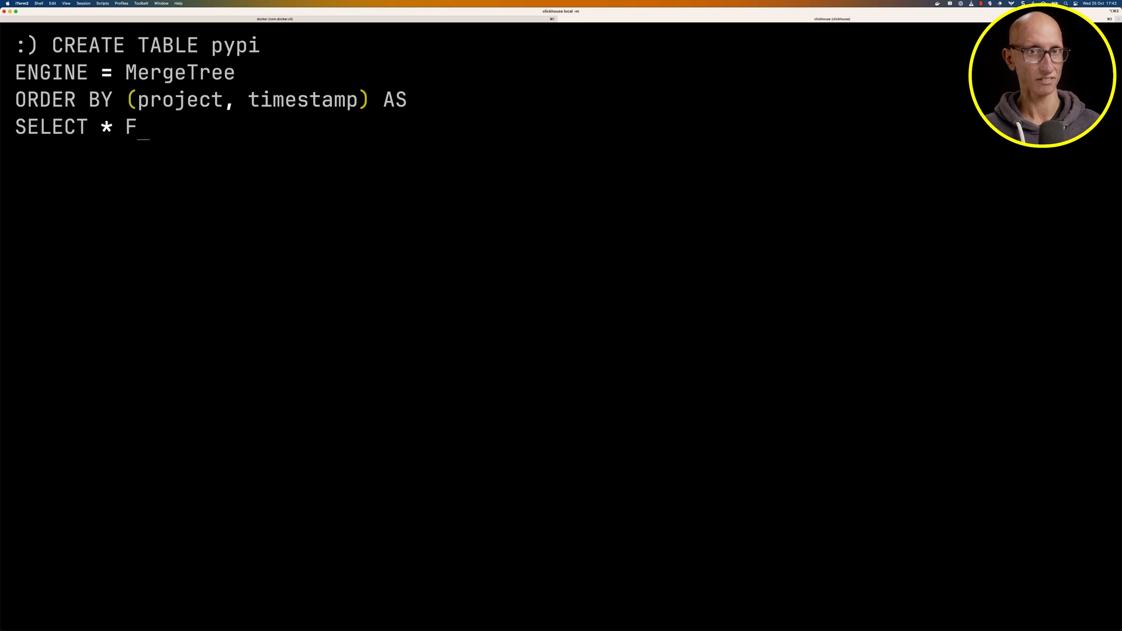
type("ROM s3({url:String})")
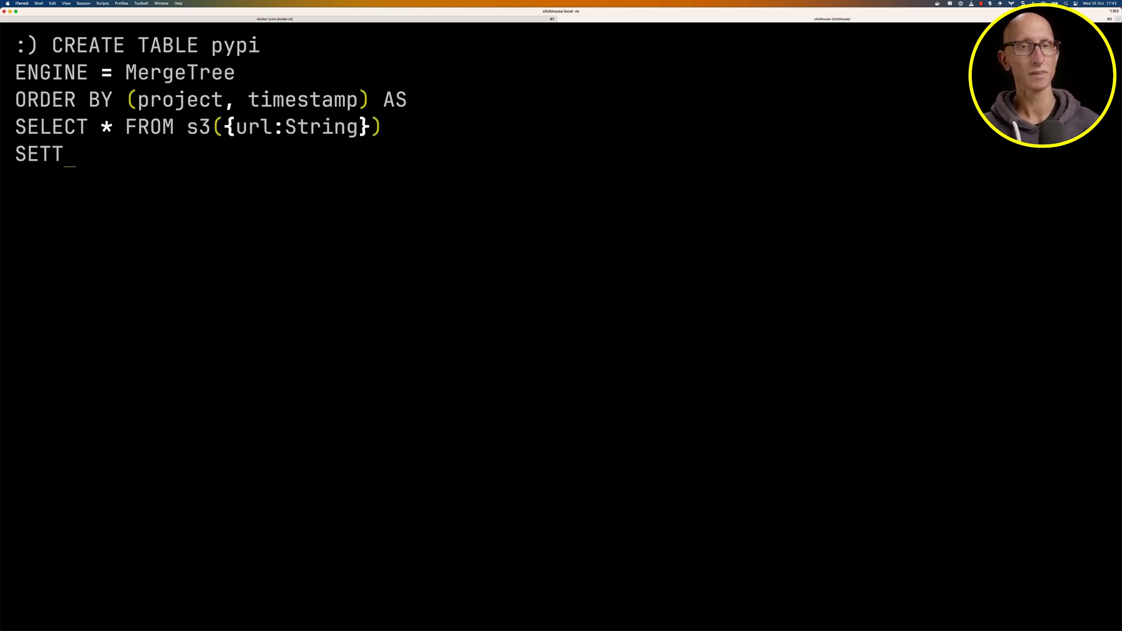
type("INGS schema_inference_mak")
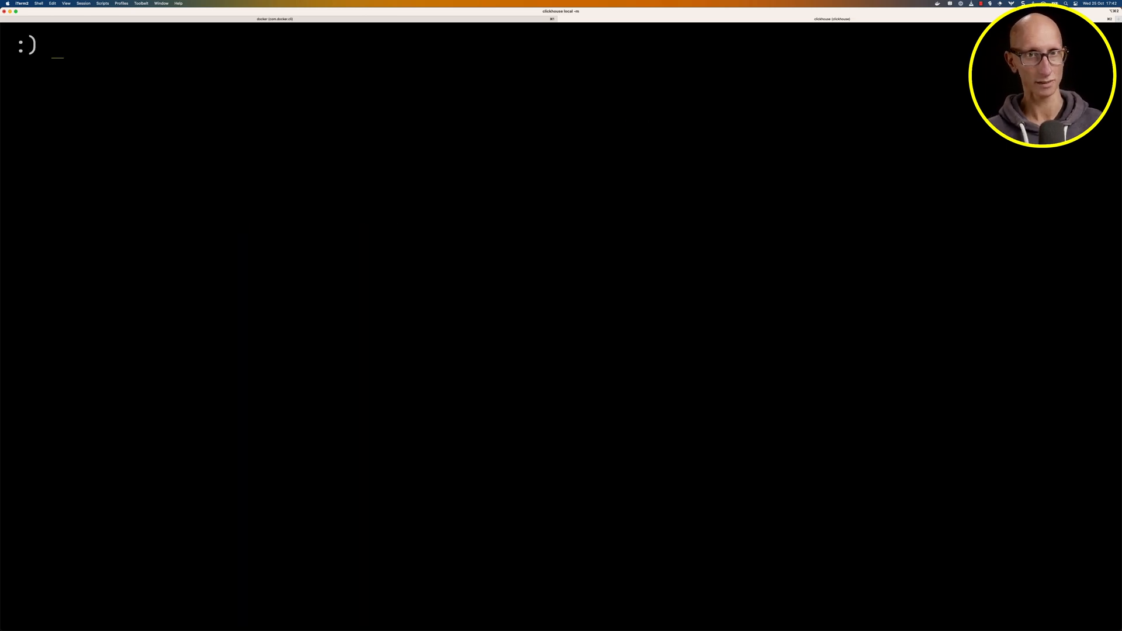
Type SELECT at the clickhouse local prompt to start querying the pypi table
type("SEL")
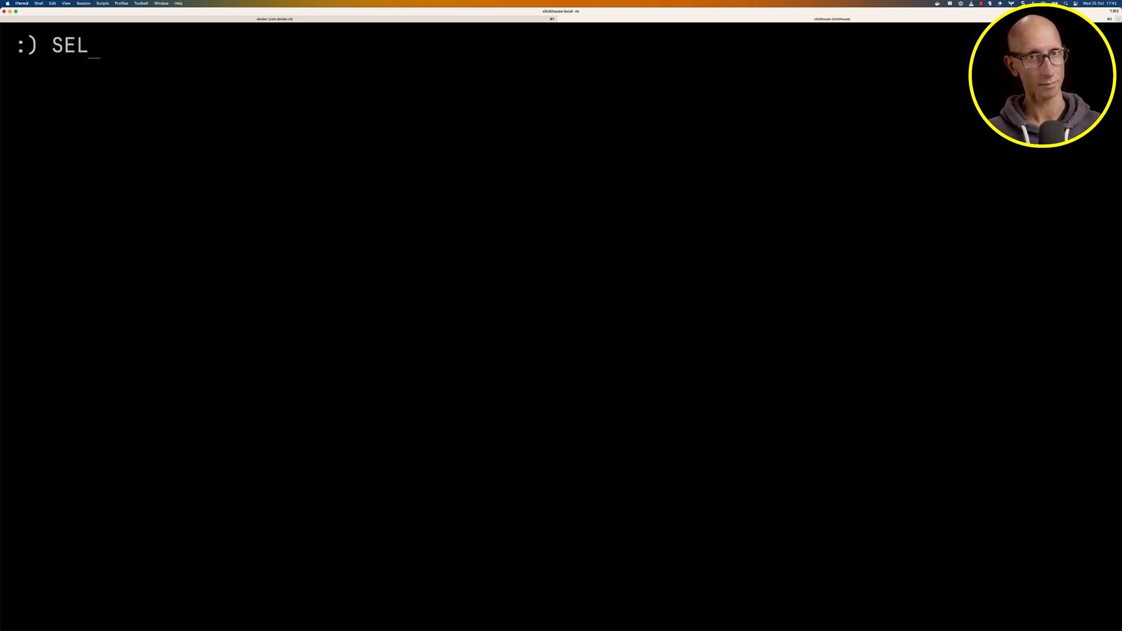
type("ECT")
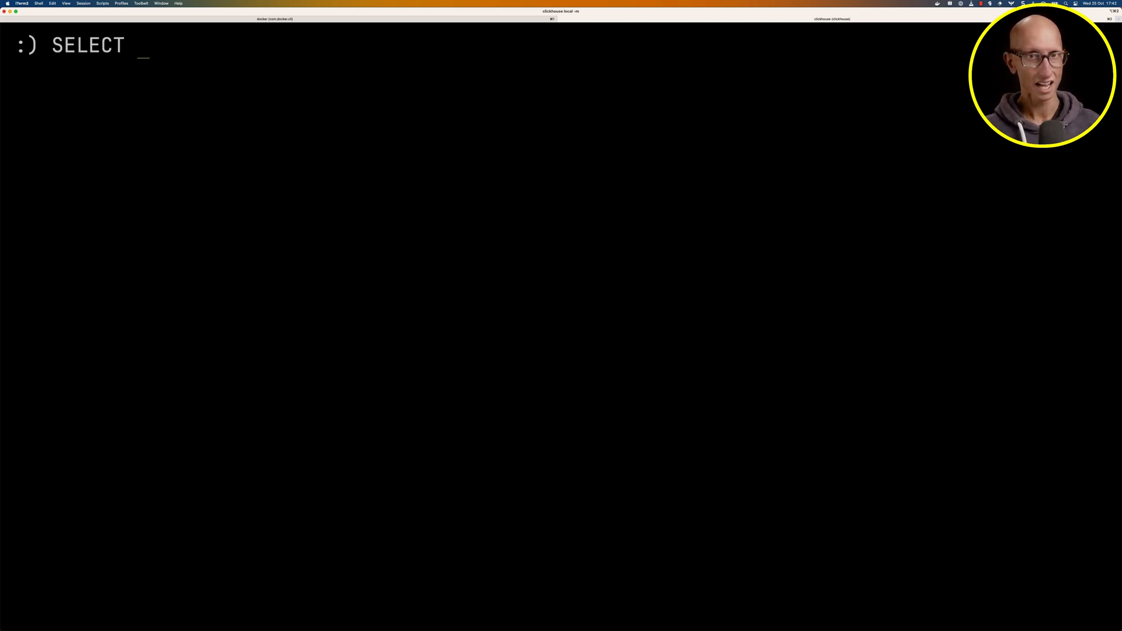